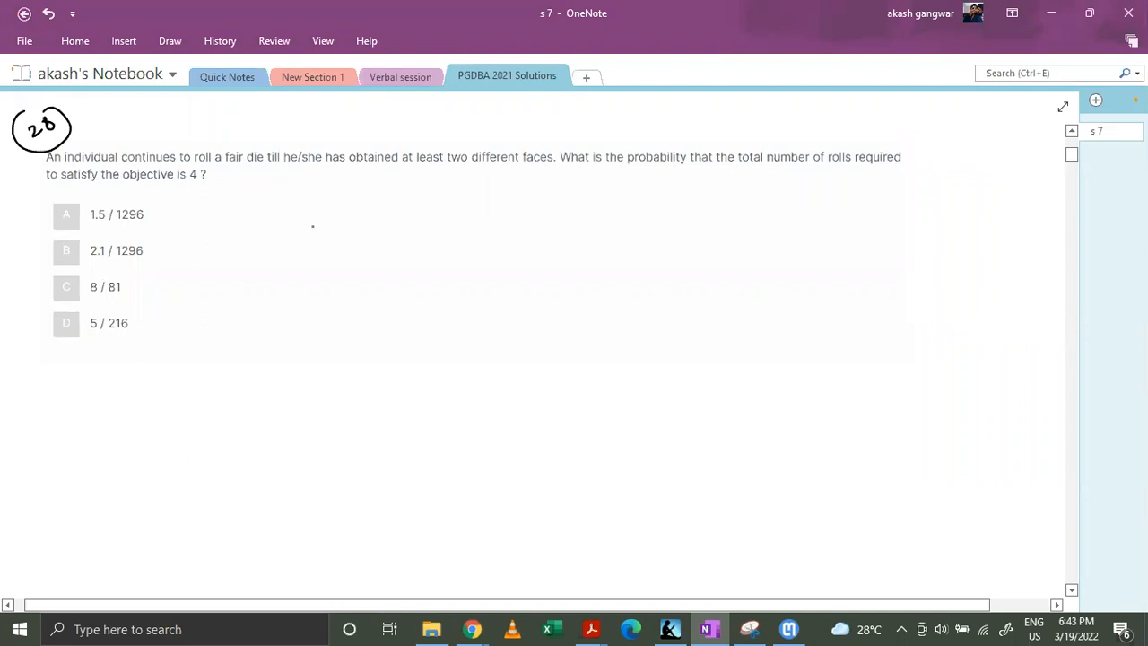
Ink two underlined roll slots with circled numbers 2 and 4 above them
left_click_drag(305, 231, 421, 231)
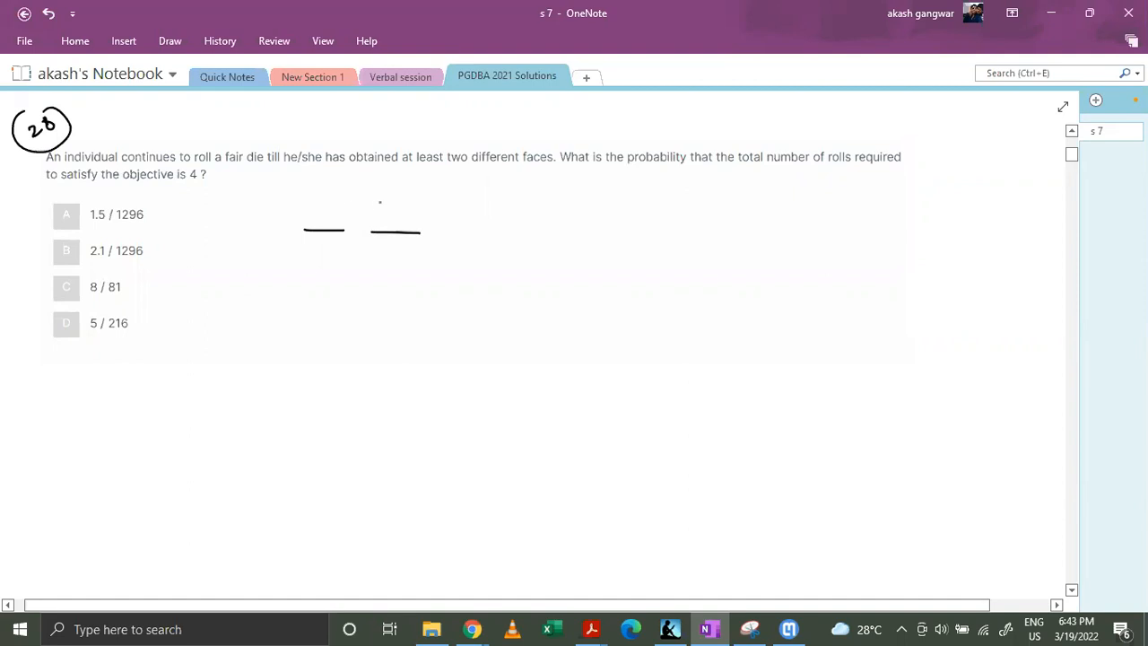
left_click_drag(308, 197, 323, 188)
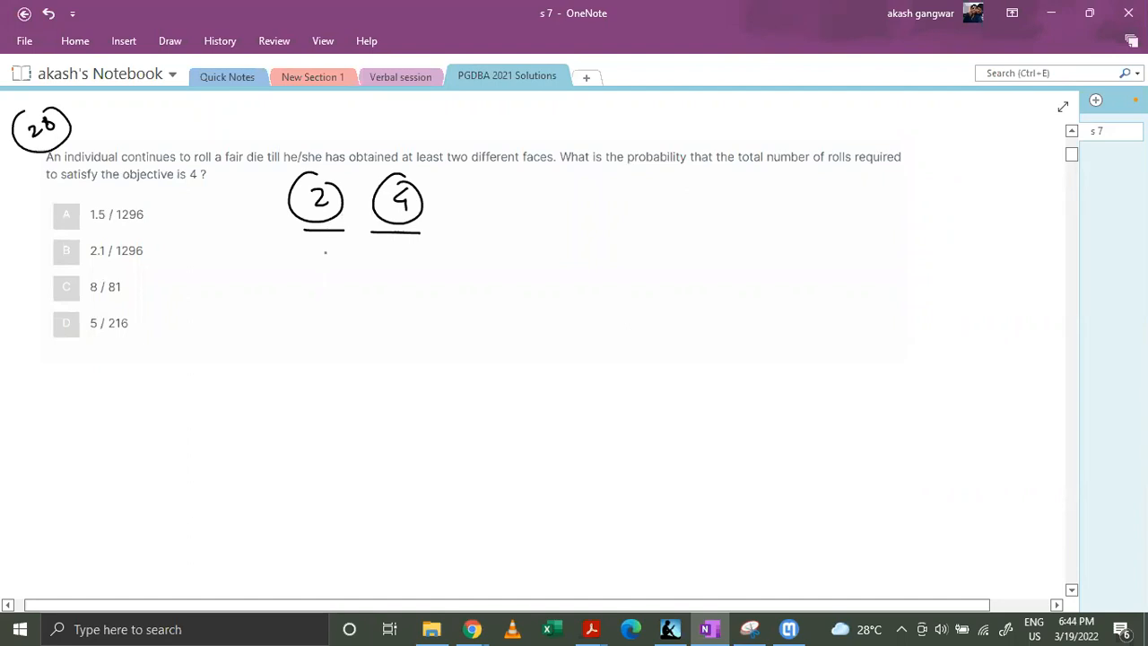
Write the first case's product 1 × 5/6 beneath the slots and begin its case label
left_click_drag(319, 255, 319, 273)
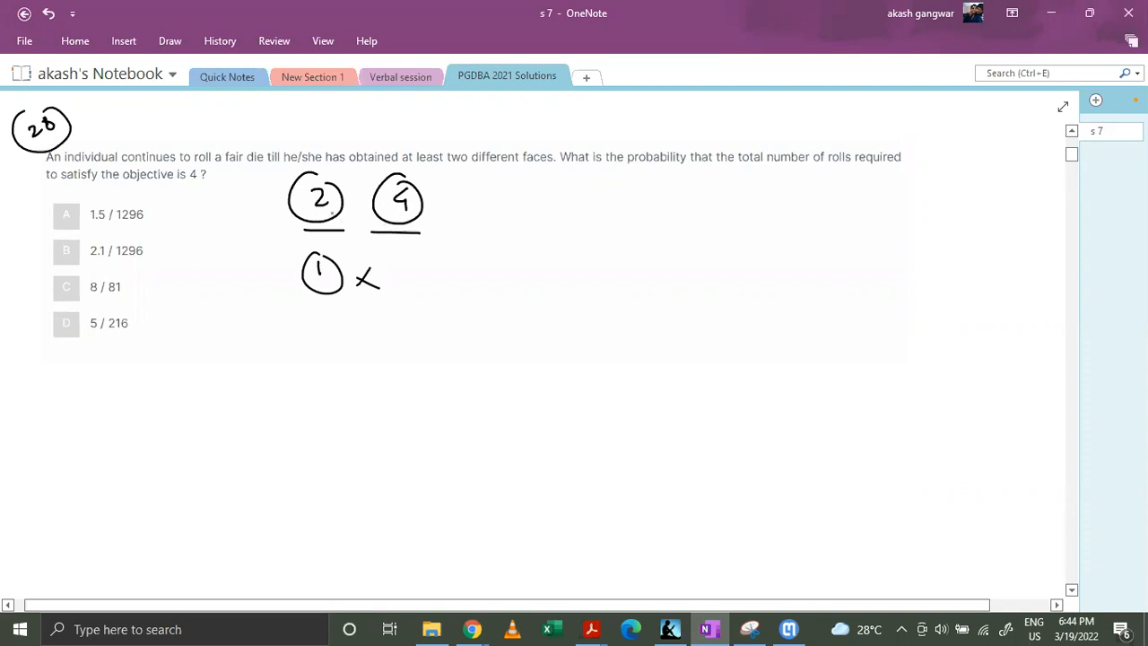
left_click_drag(413, 266, 421, 283)
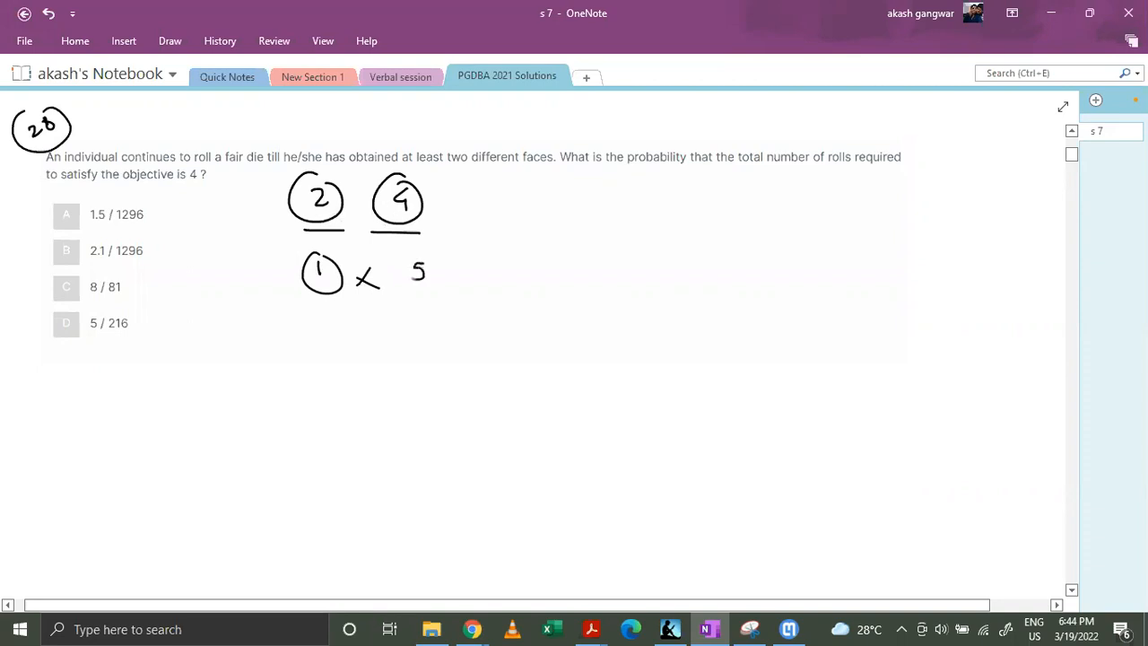
left_click_drag(430, 270, 458, 291)
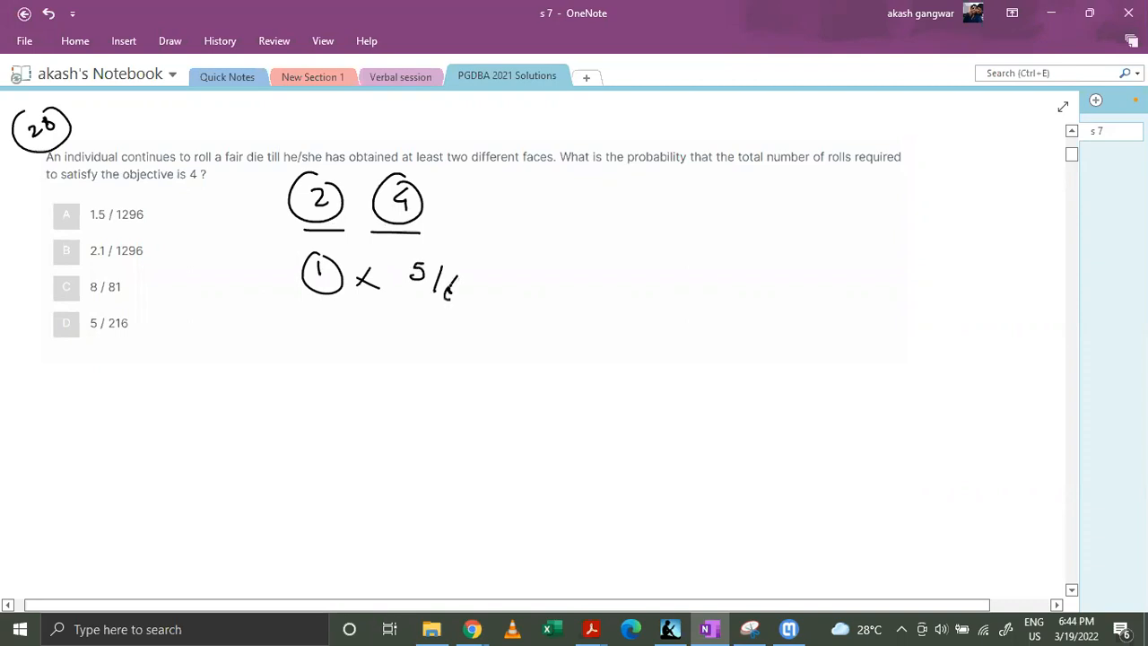
left_click_drag(219, 224, 231, 255)
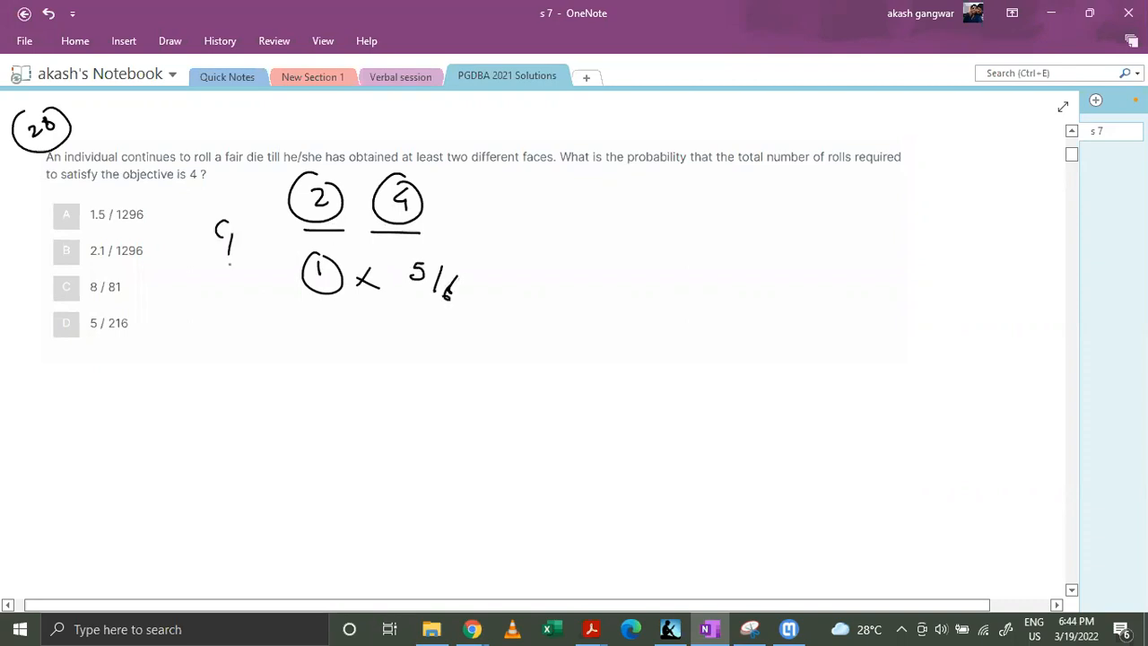
Label rows C1 and C2, fill C2's slot probabilities, and bracket the 'two different faces' phrase
left_click_drag(212, 368, 251, 399)
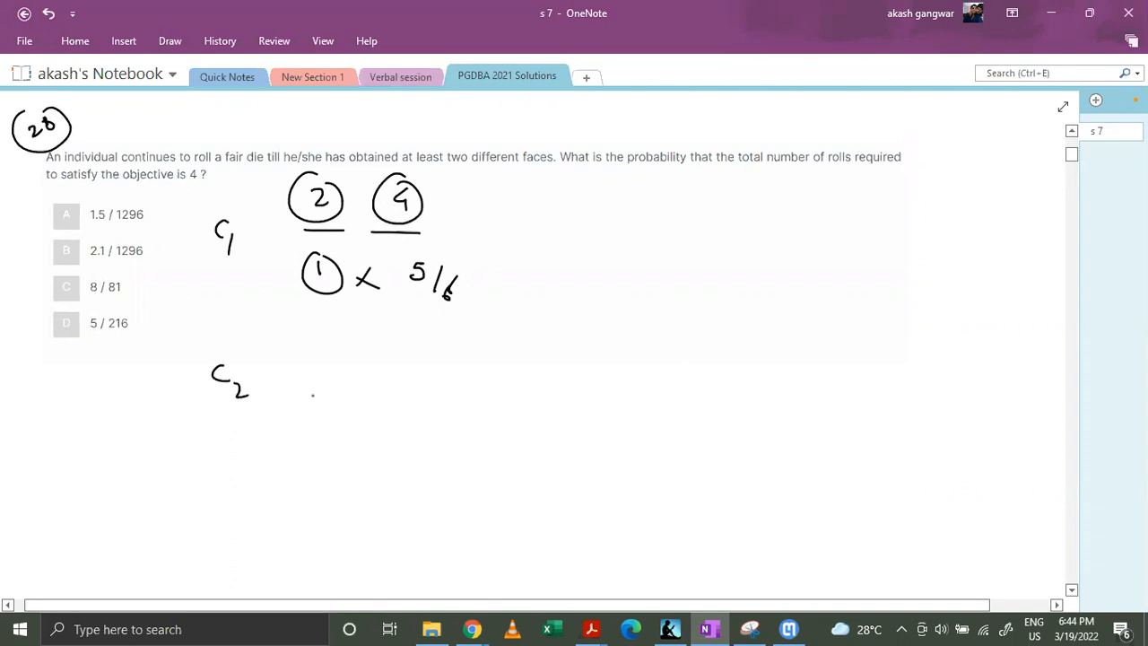
left_click_drag(301, 393, 449, 393)
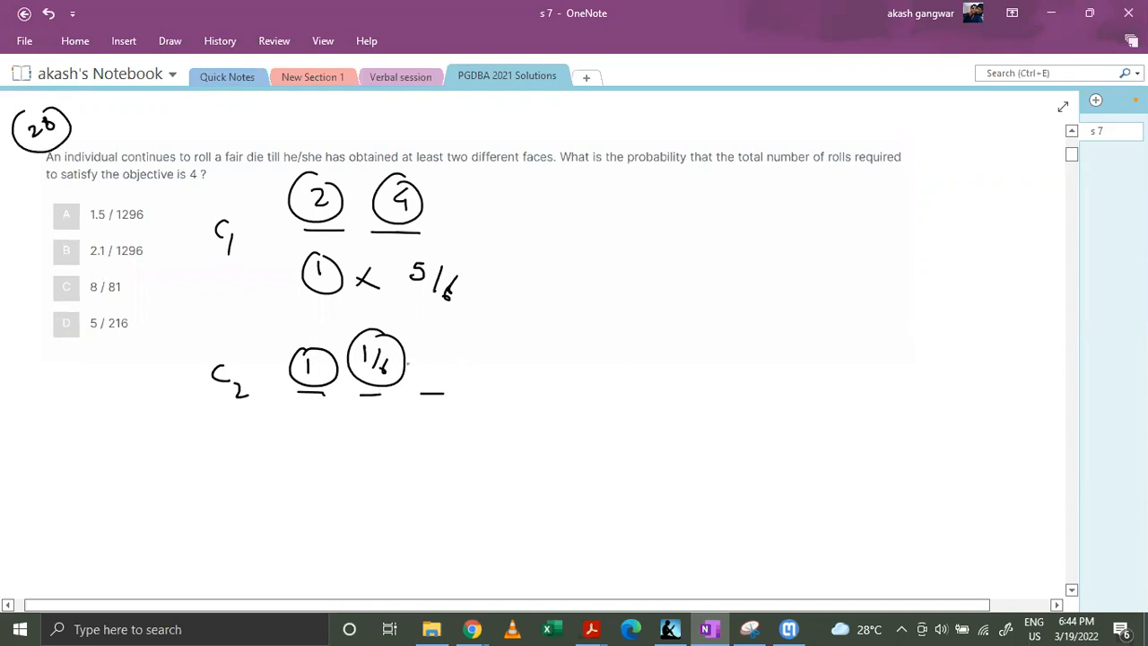
left_click_drag(449, 179, 457, 188)
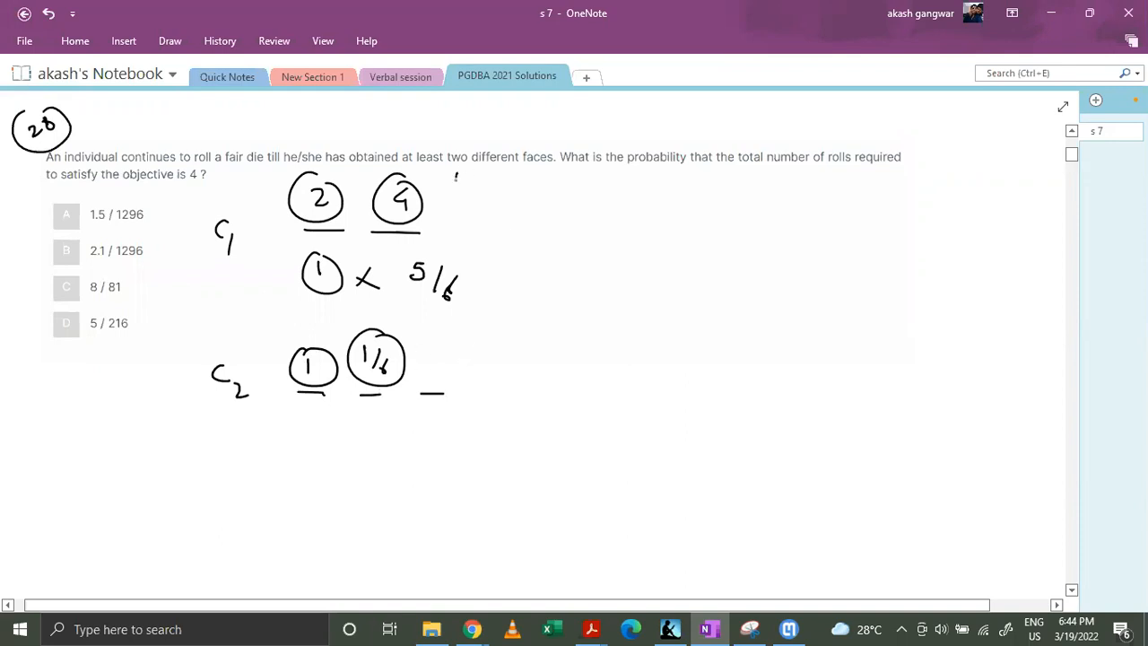
left_click_drag(457, 189, 552, 183)
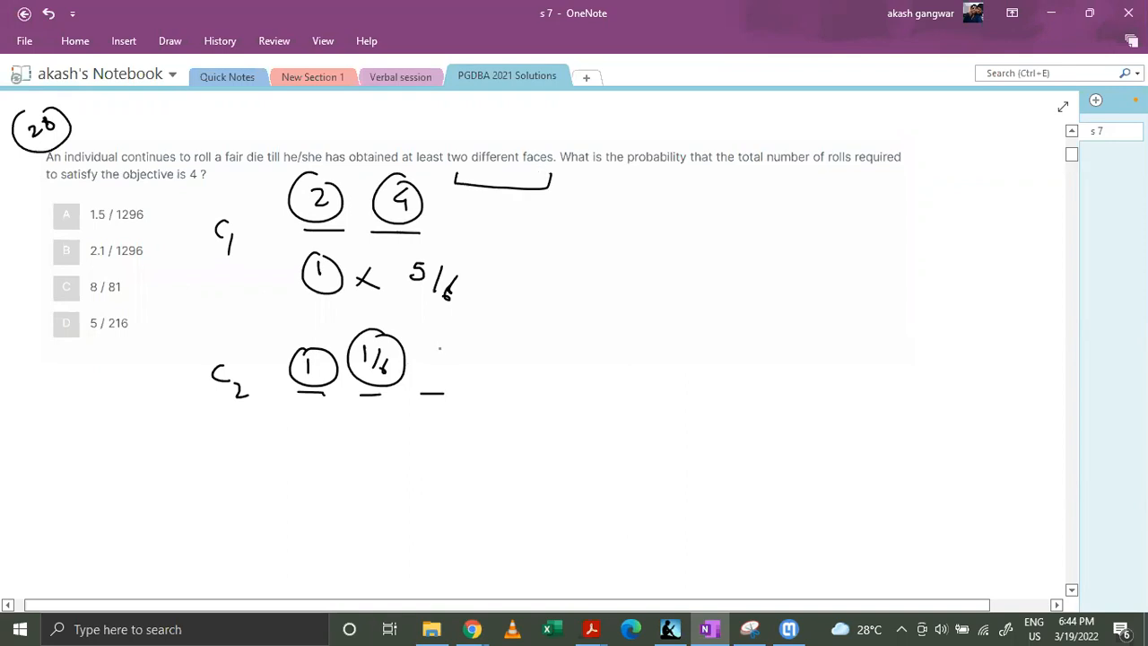
Add circled 5/6 in C2's third slot and write the product 1 × 1/6 × 5/6
left_click_drag(435, 368, 481, 368)
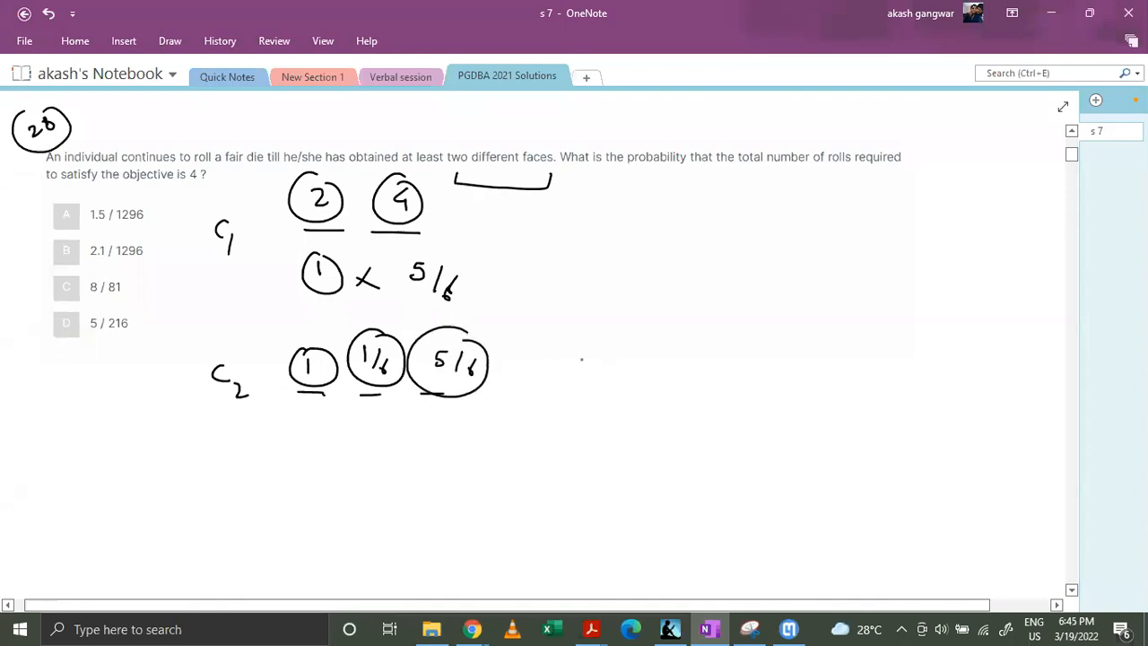
left_click_drag(571, 362, 628, 363)
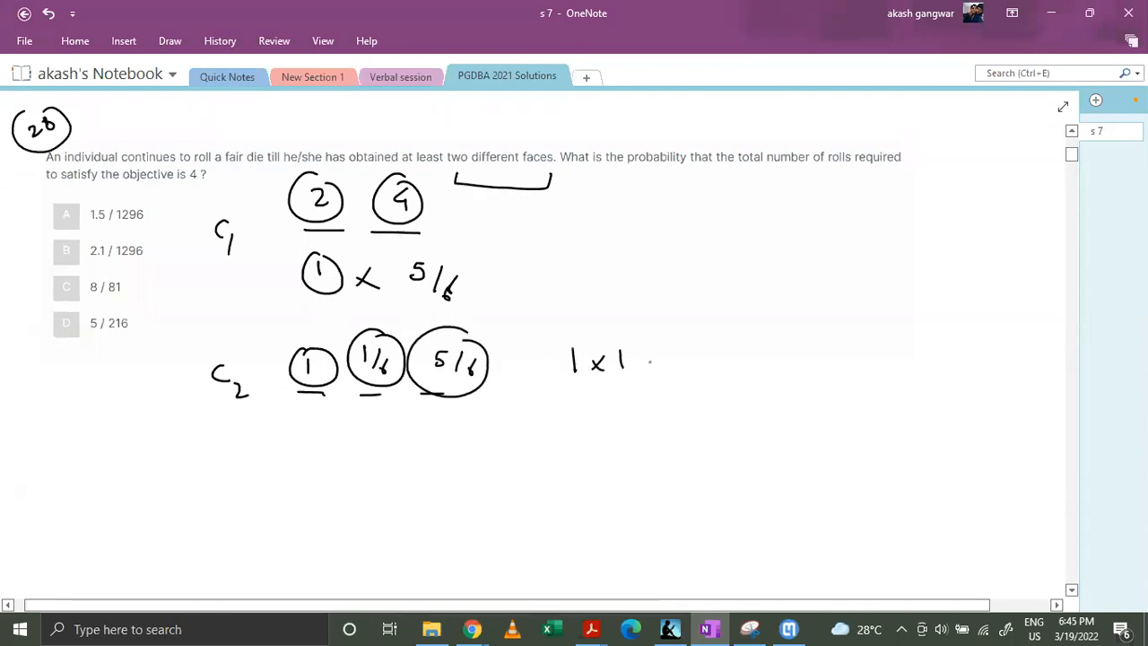
left_click_drag(628, 362, 715, 363)
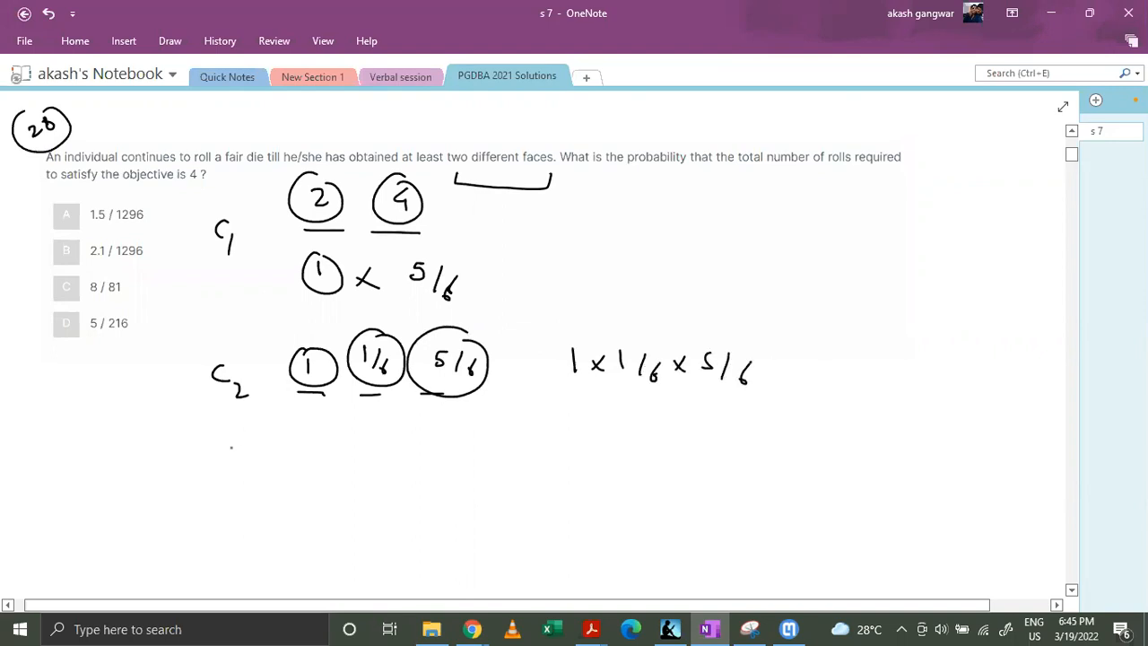
Label case C3 with four slots marked 1, 1/6, 1/6 and 5/6
left_click_drag(216, 449, 422, 485)
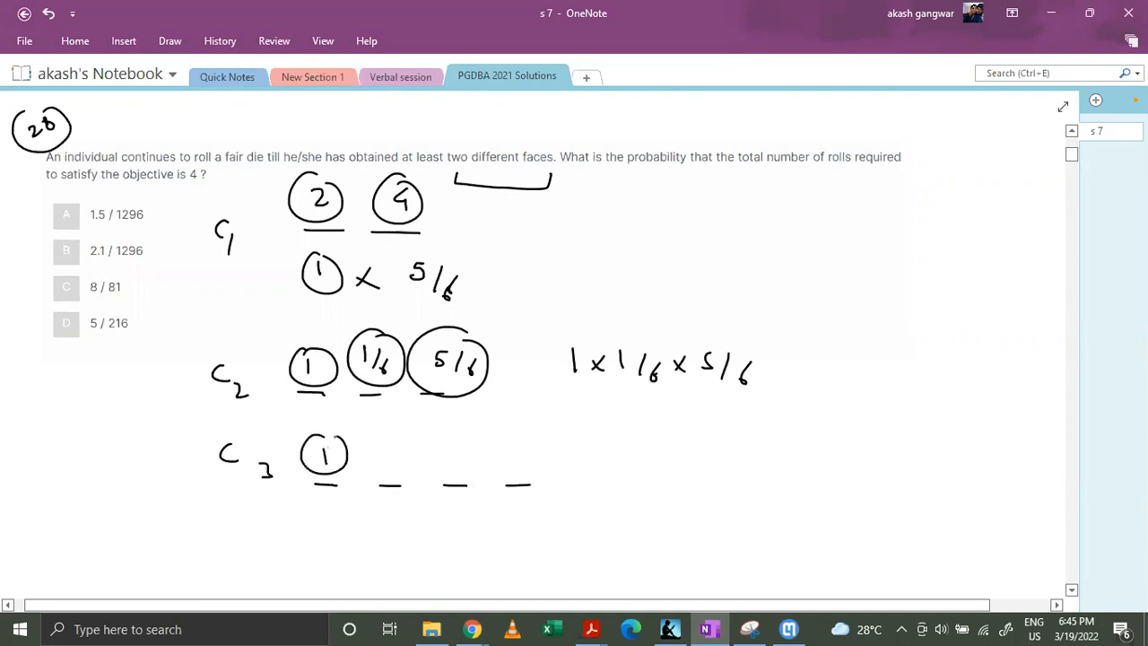
left_click_drag(368, 449, 417, 466)
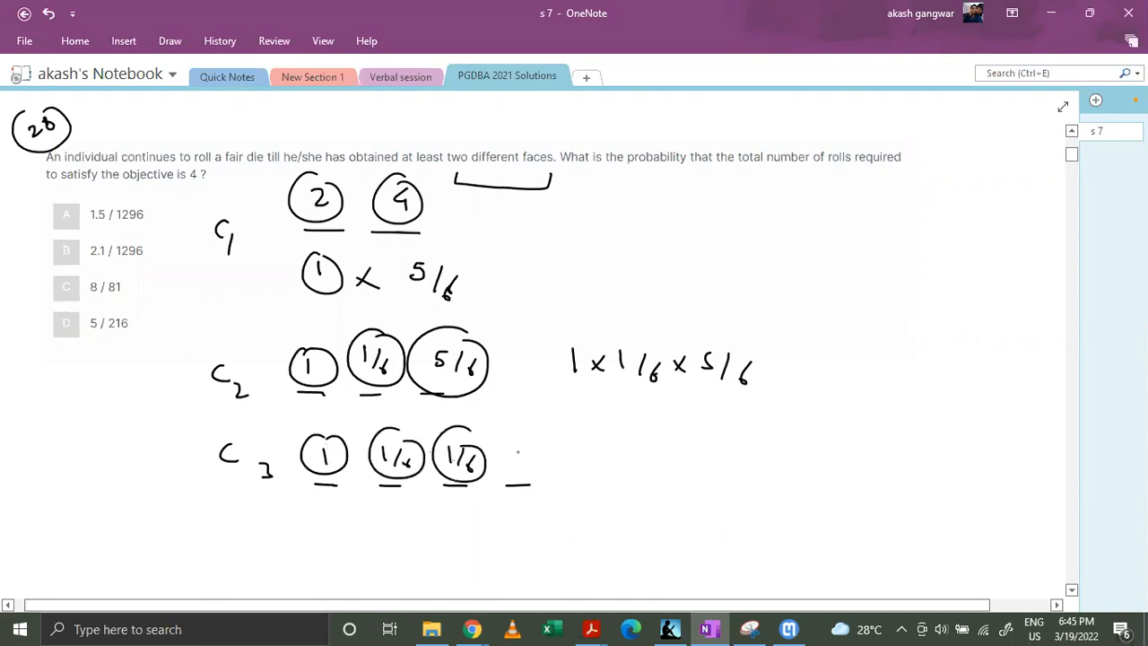
left_click_drag(517, 439, 559, 470)
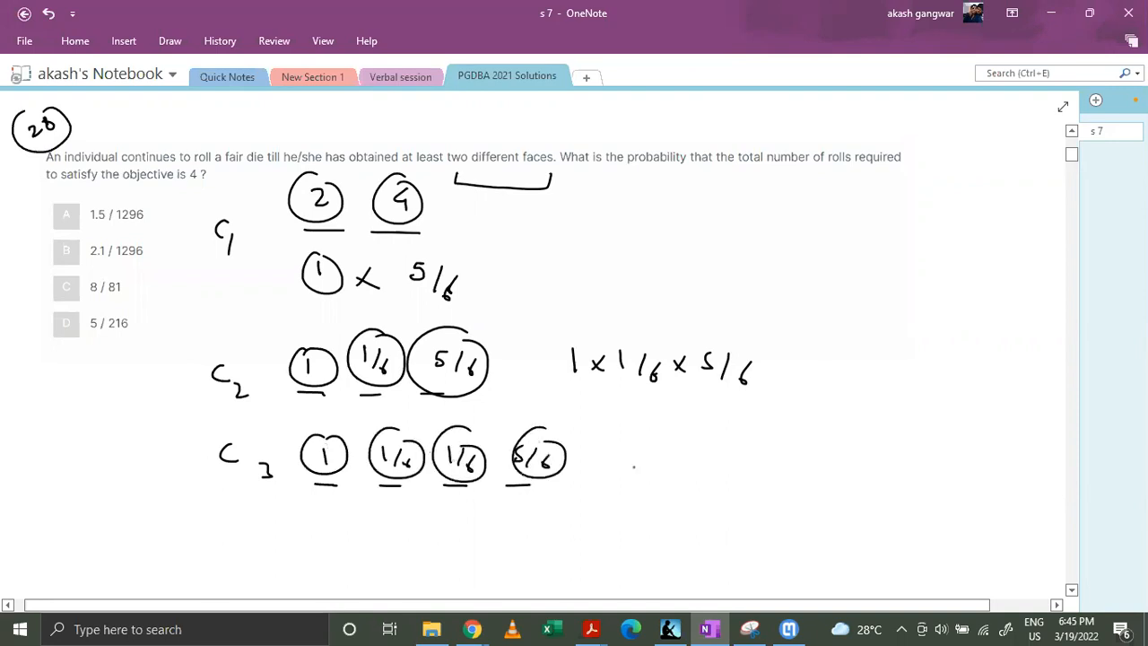
Write C3's product 1·1/6·1/6·5/6, circle the 1/6 in C2's product, and bracket C3's slots
left_click_drag(610, 463, 691, 470)
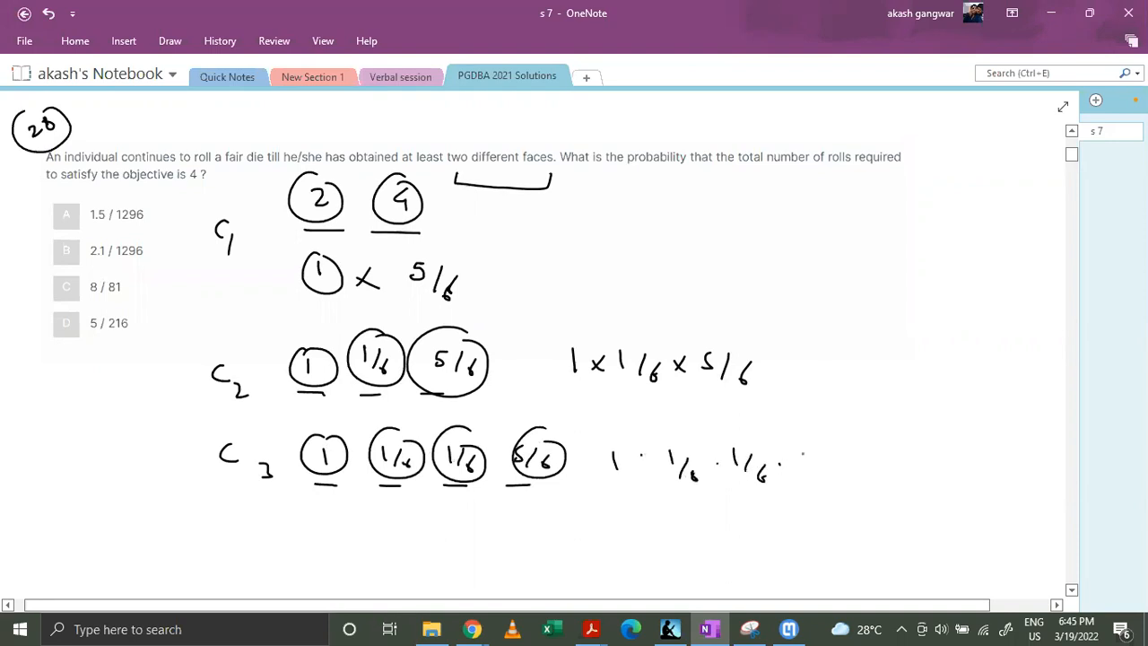
left_click_drag(794, 457, 826, 481)
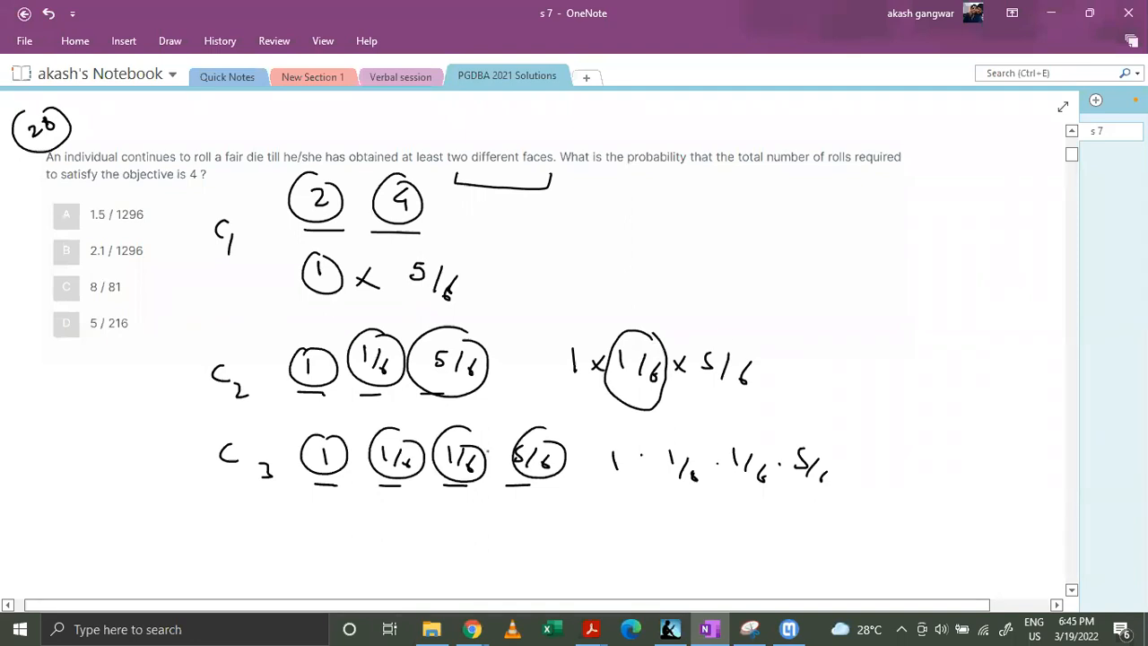
left_click_drag(320, 516, 535, 529)
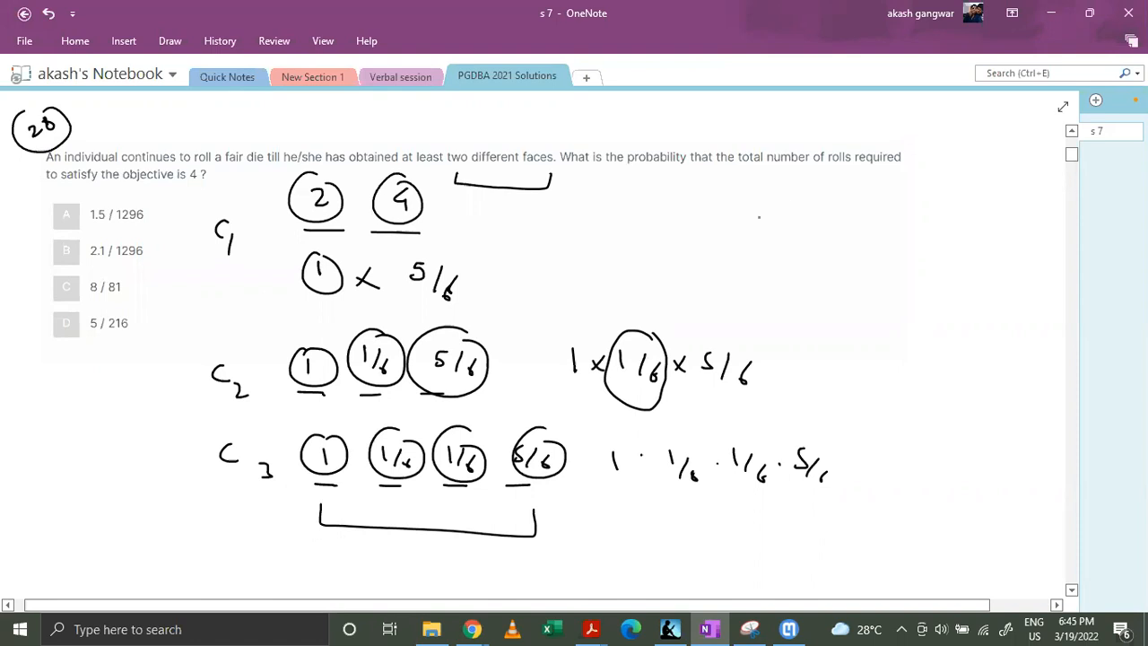
Draw a fraction bar with numerator 1·1/6·1/6·5/6 at the top right
left_click_drag(732, 237, 969, 235)
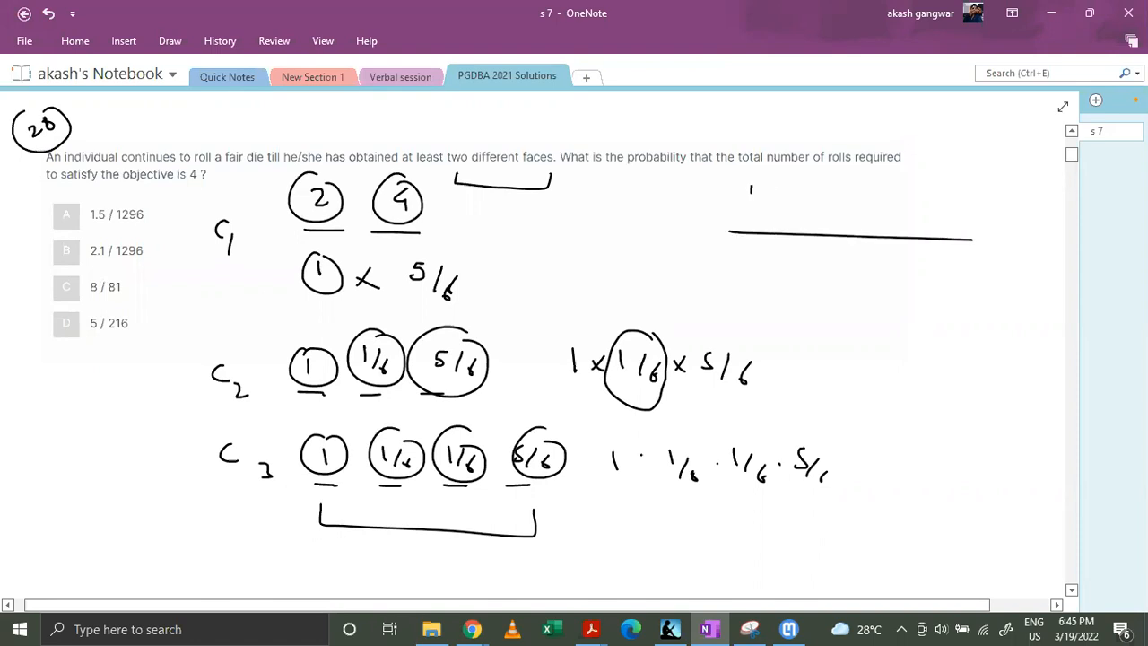
left_click_drag(750, 194, 828, 198)
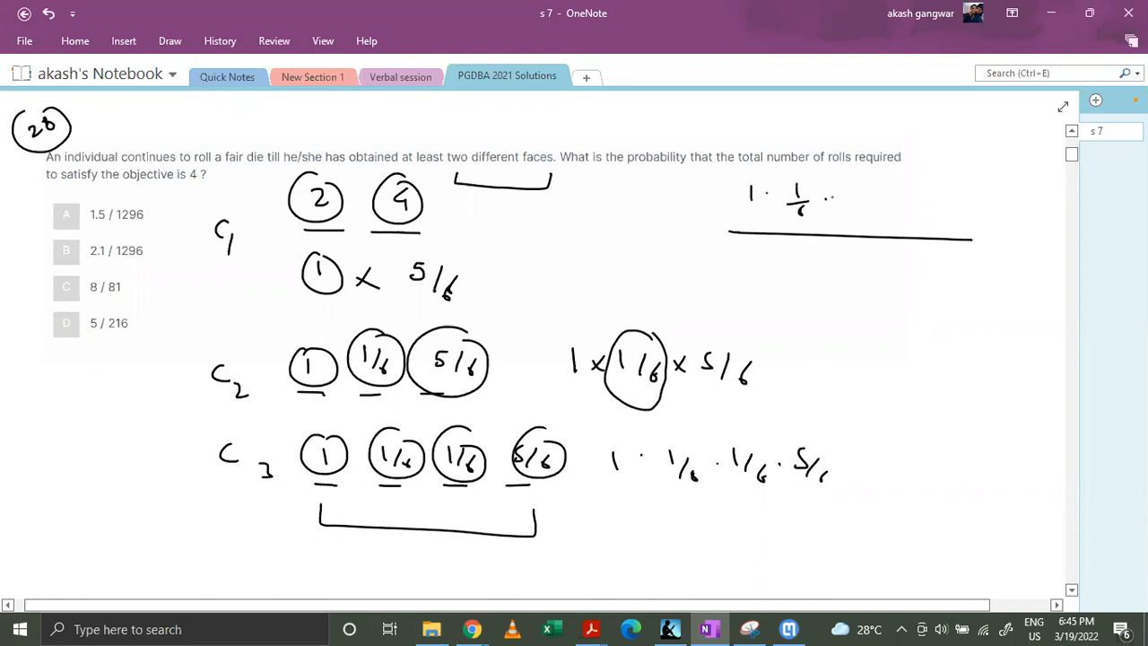
left_click_drag(834, 188, 897, 198)
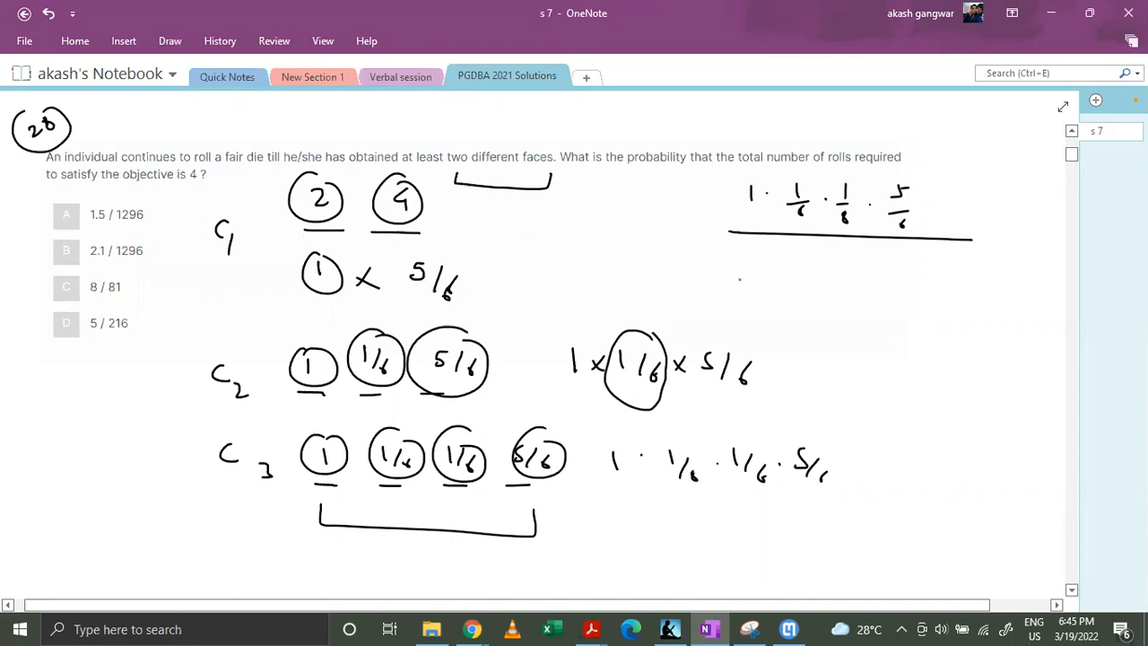
Write the denominator sum 1·5/6 + 1·1/6·5/6 + 1·1/6·1/6·5/6 + … of all case products
left_click_drag(691, 265, 735, 269)
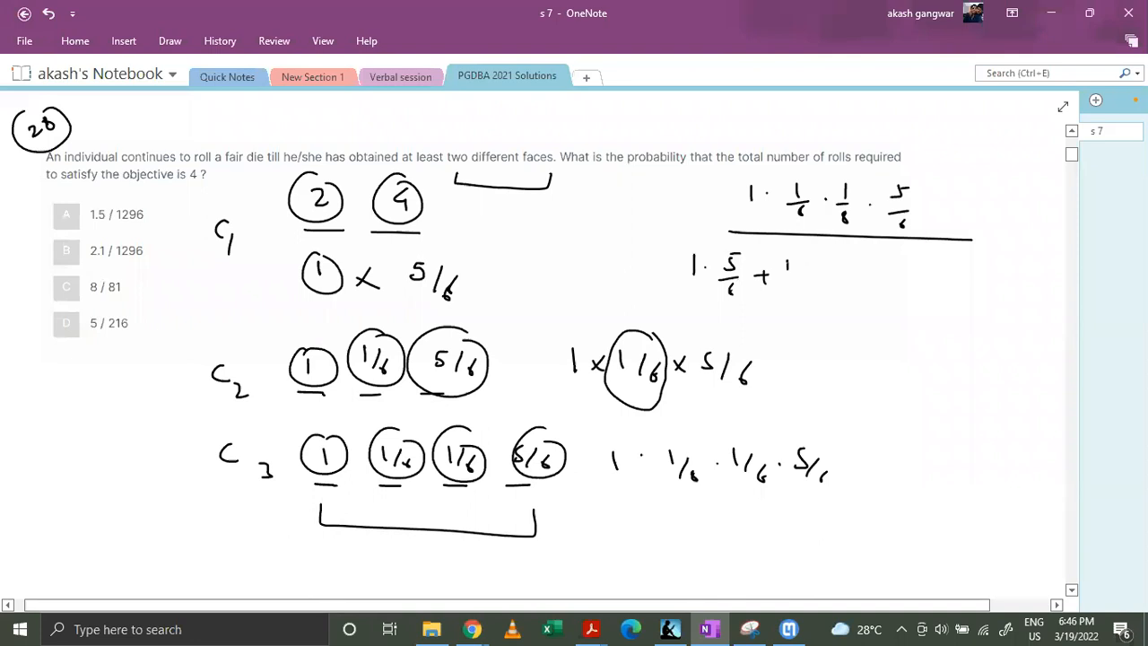
left_click_drag(790, 269, 861, 278)
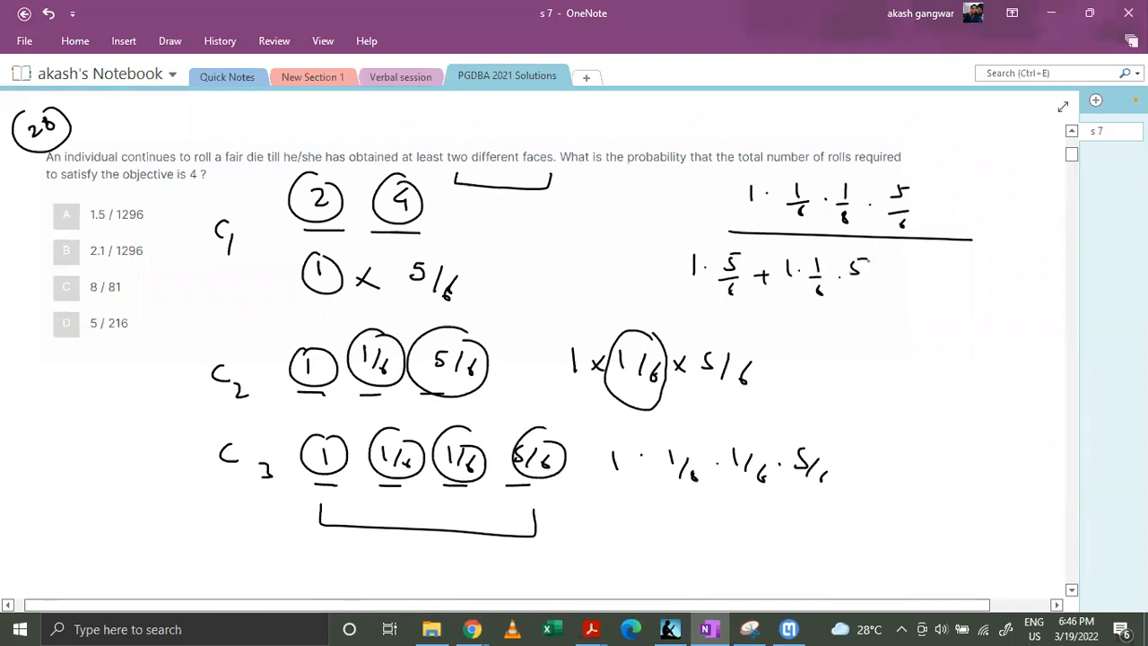
left_click_drag(870, 279, 942, 284)
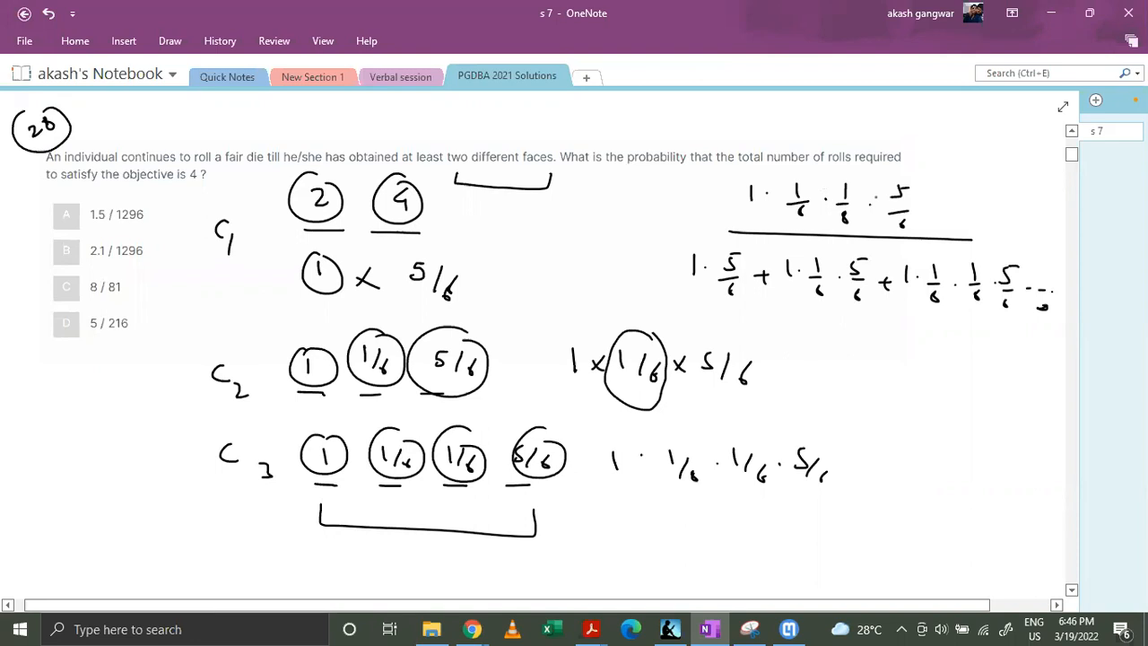
Rewrite the ratio as 5/216 over (5/6)/(1 − 1/6) and begin the result = 5
left_click_drag(876, 338, 911, 355)
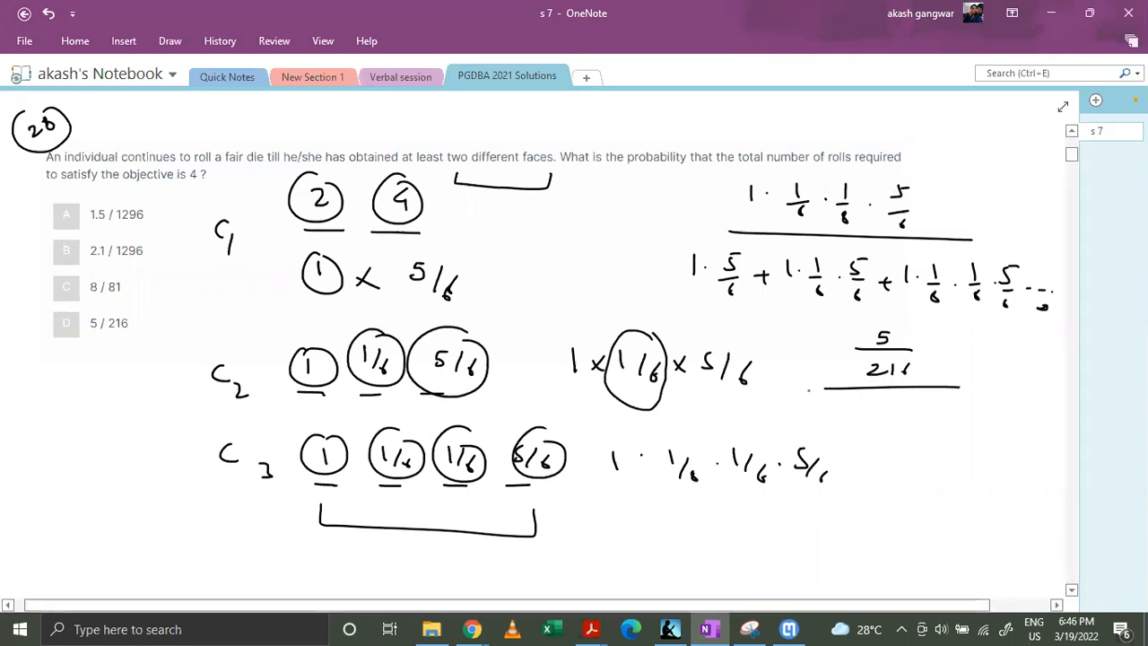
left_click_drag(865, 409, 906, 416)
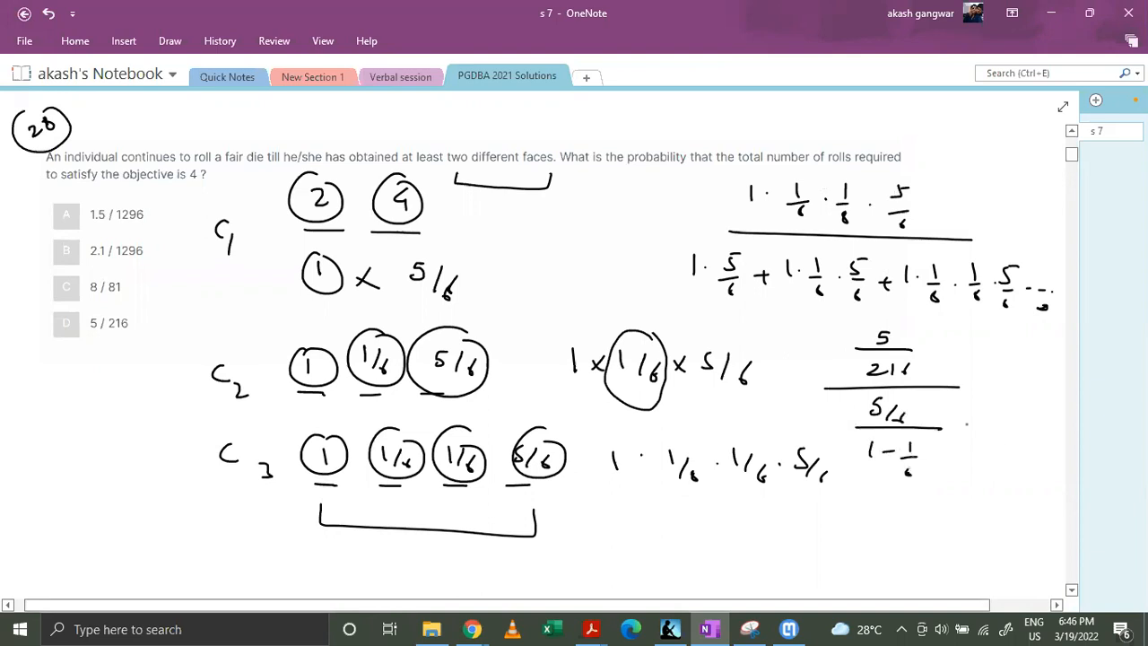
left_click_drag(983, 371, 1045, 377)
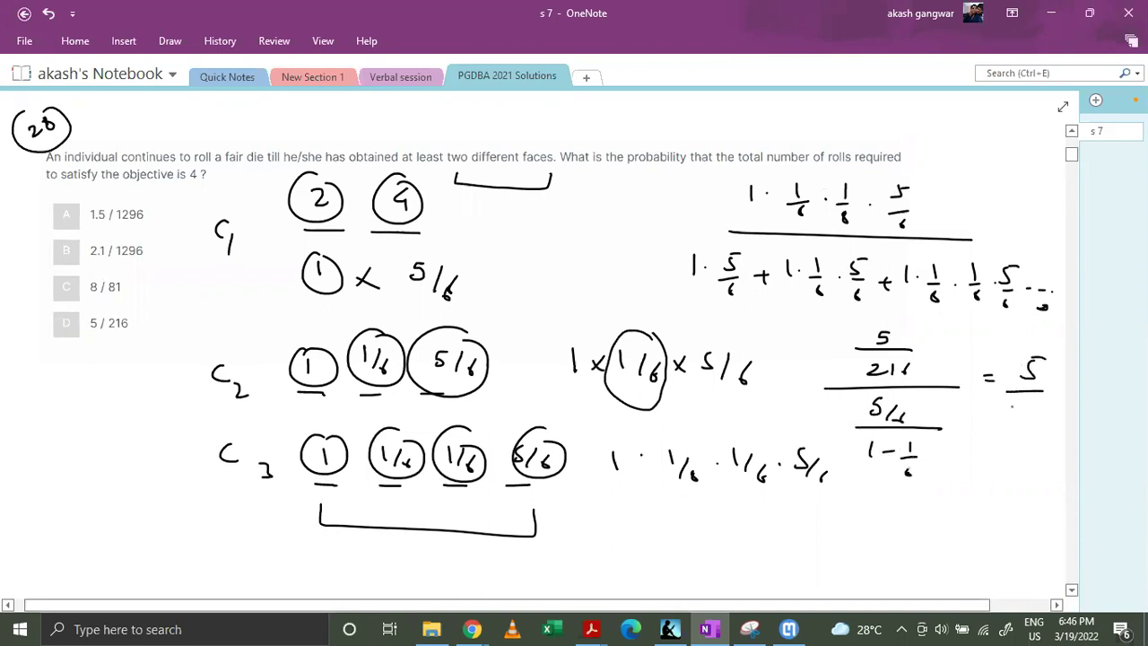